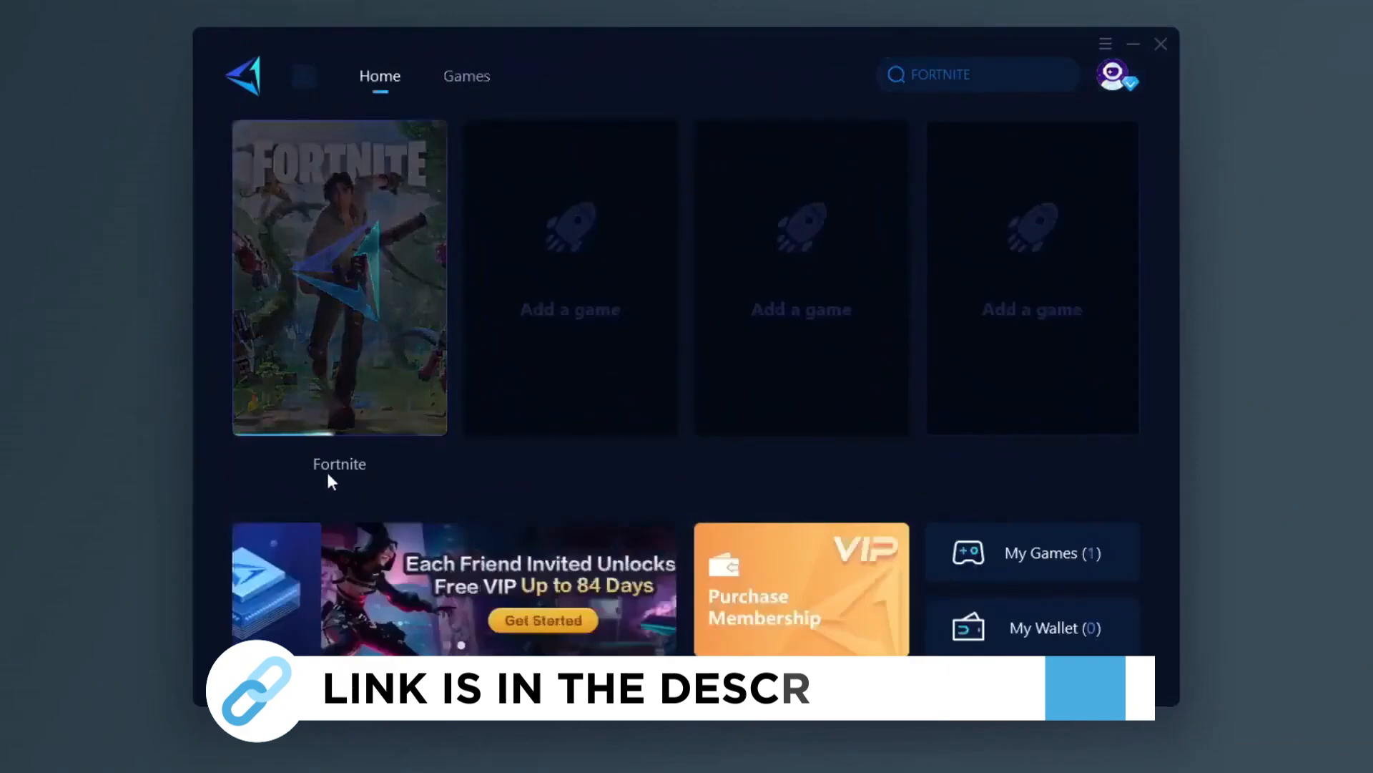
Step: From Fortnite's Manage page in the Library, open its install location folder
left_click(466, 76)
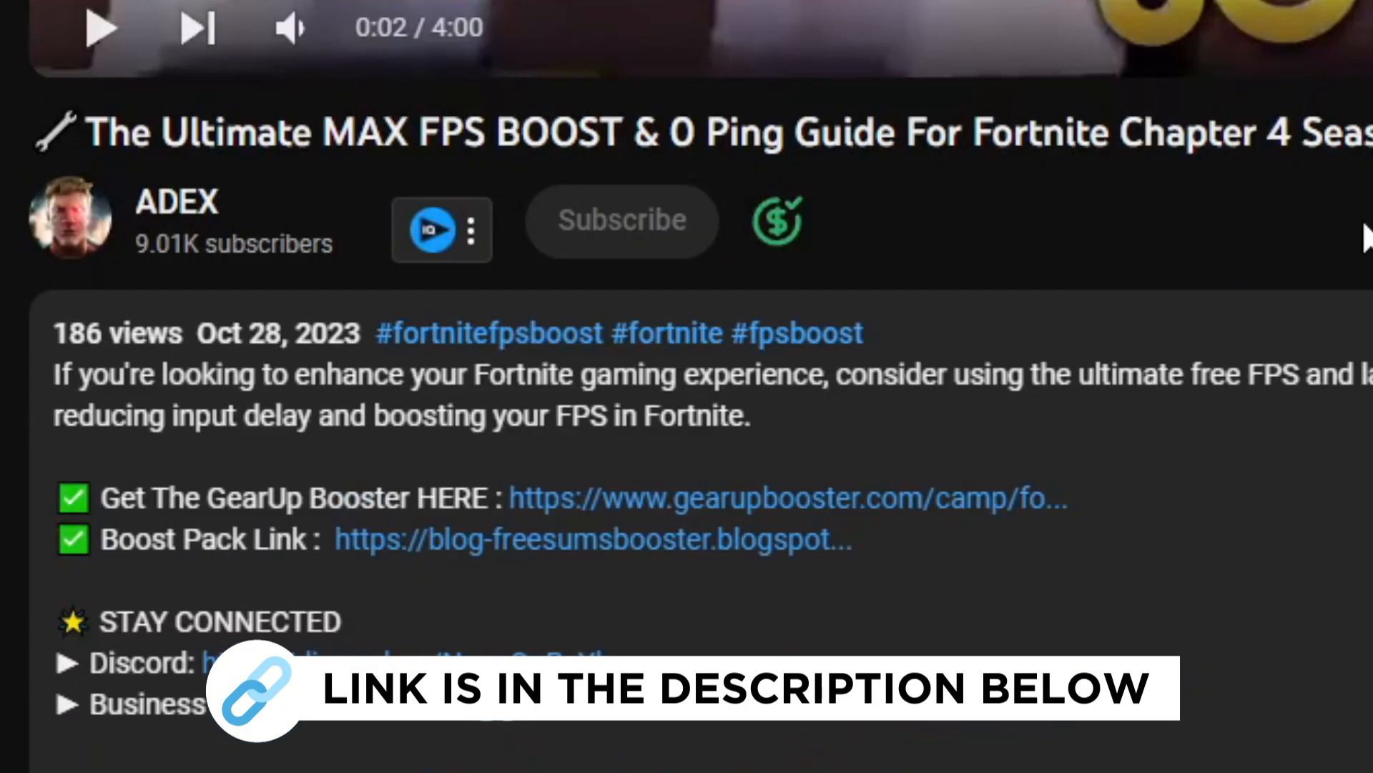
mouse_move(744, 504)
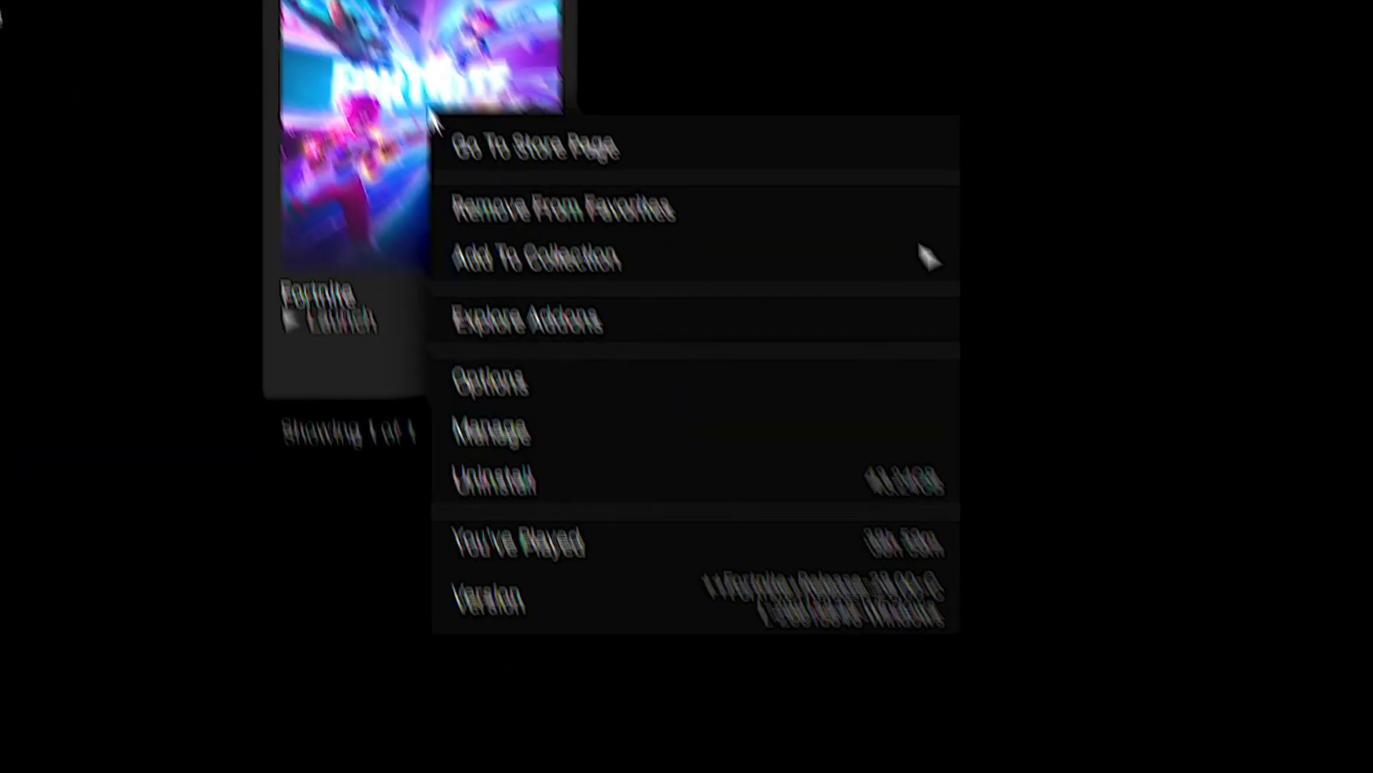
left_click(491, 429)
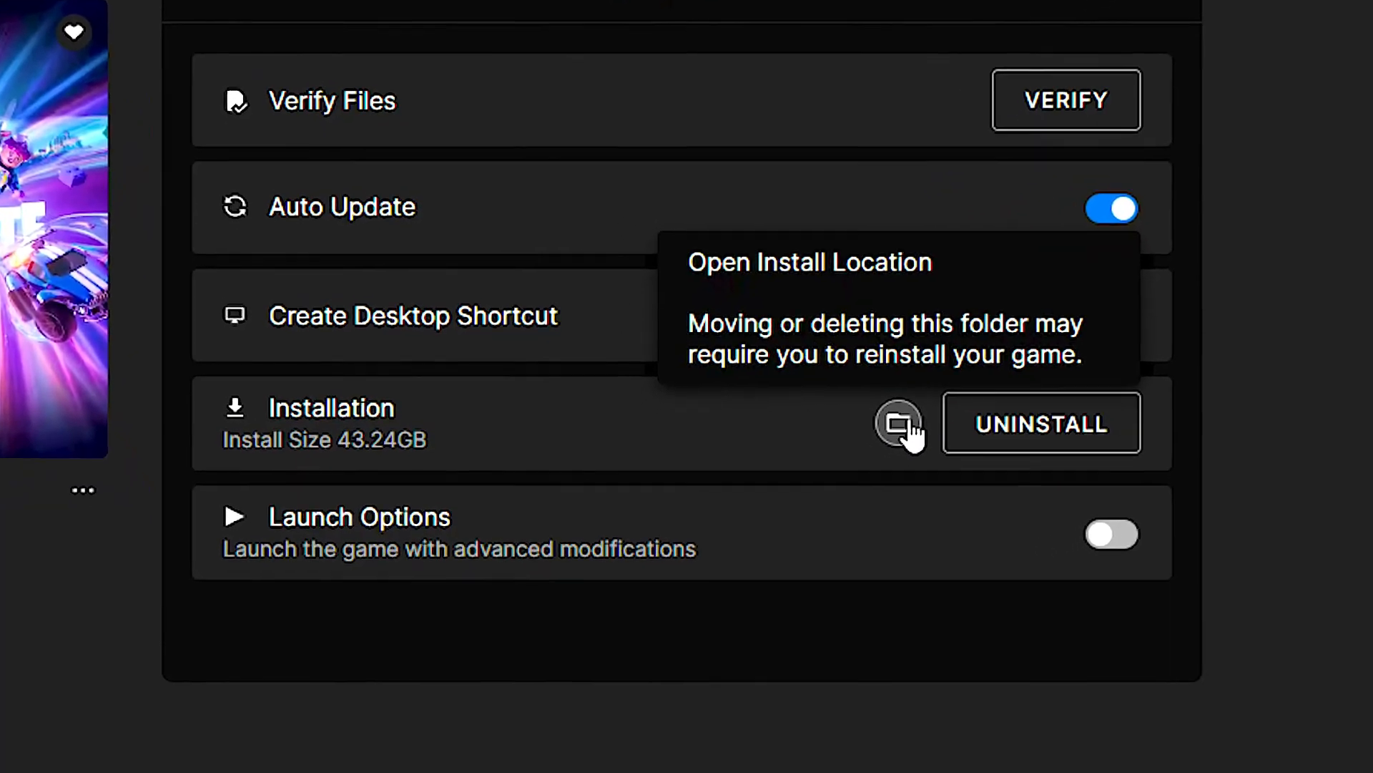
left_click(898, 424)
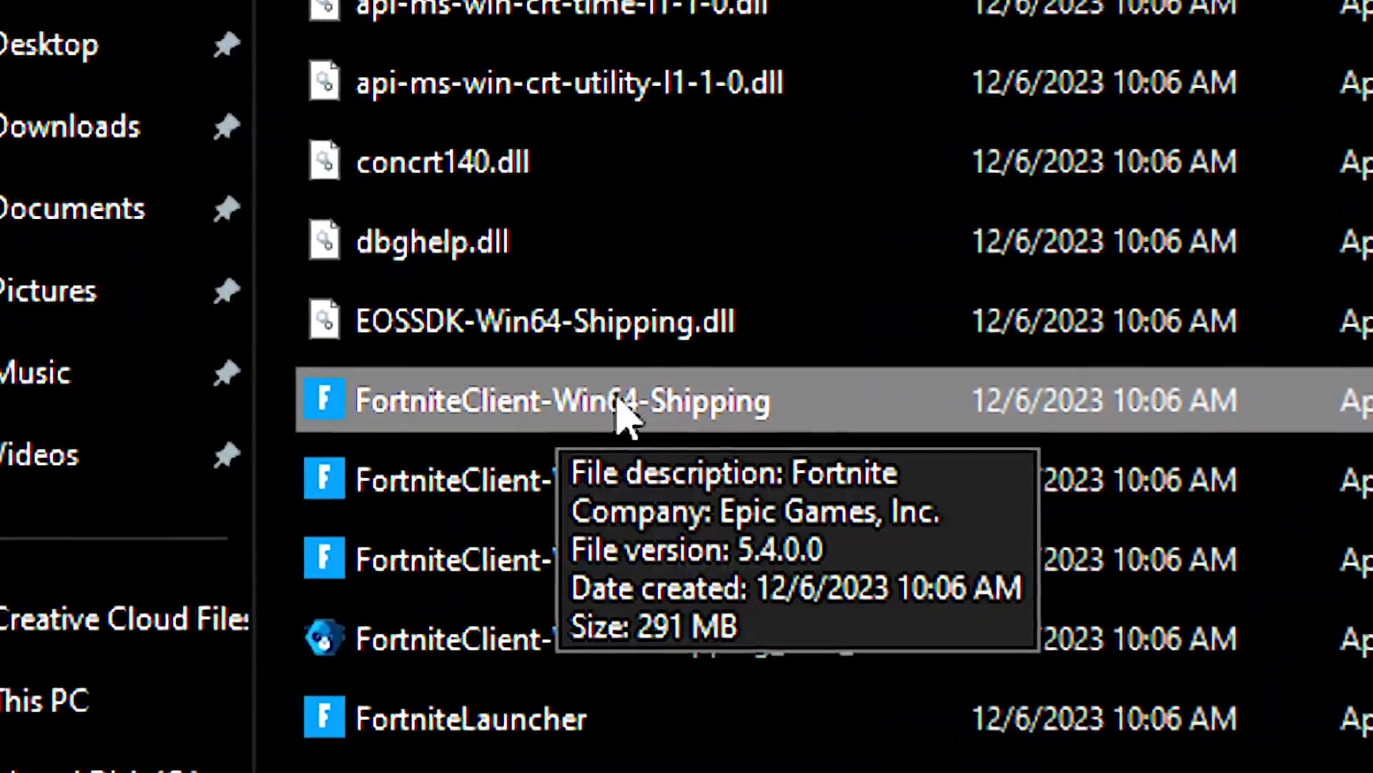
Step: Open Properties for the FortniteClient-Win64-Shipping executable
right_click(565, 401)
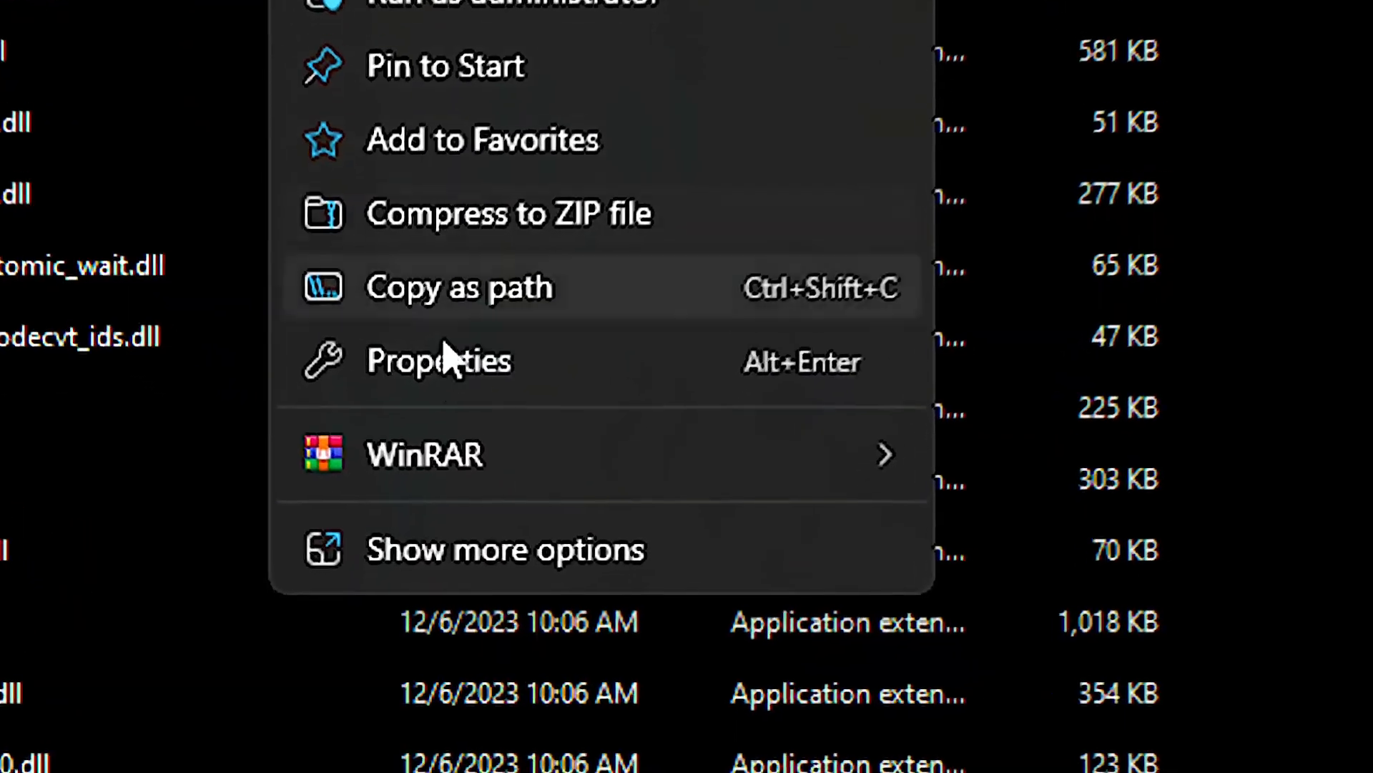
left_click(439, 360)
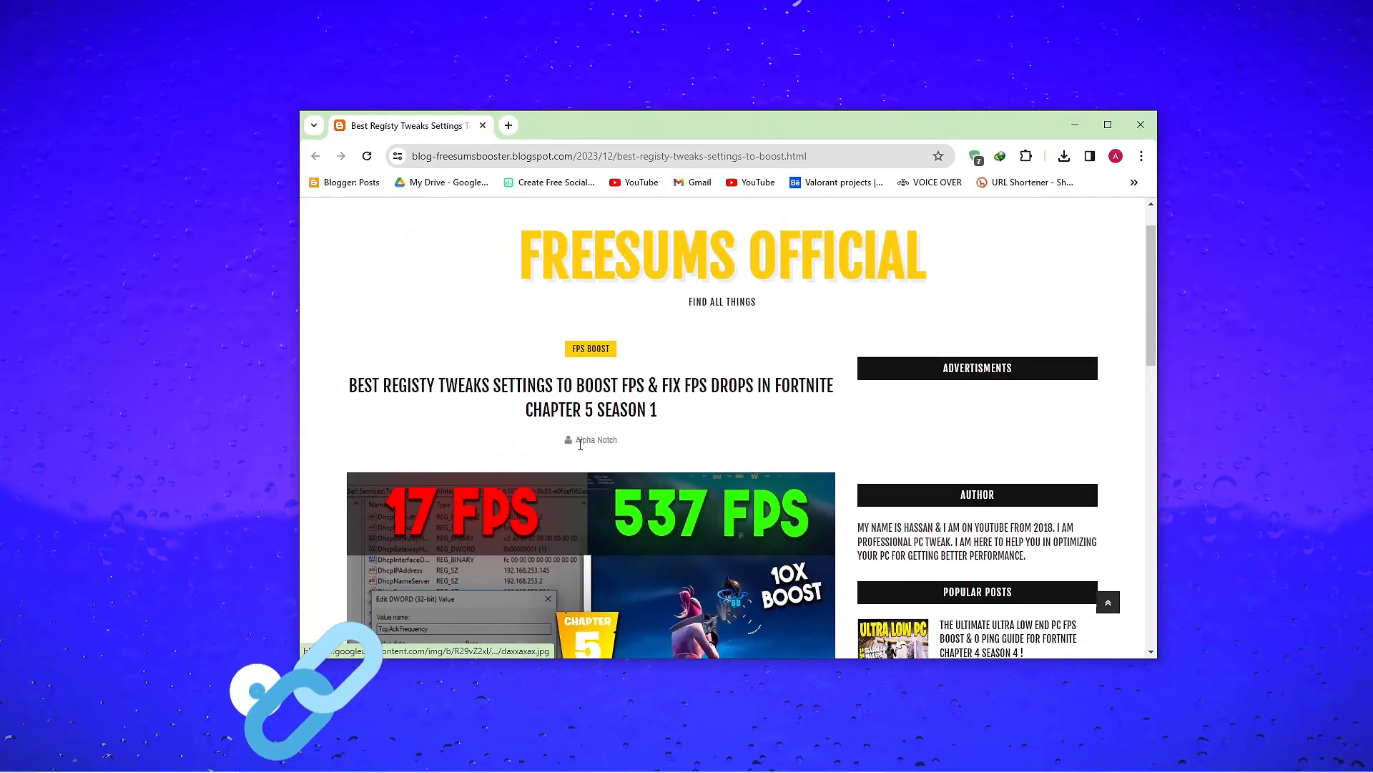
scroll("down", 3)
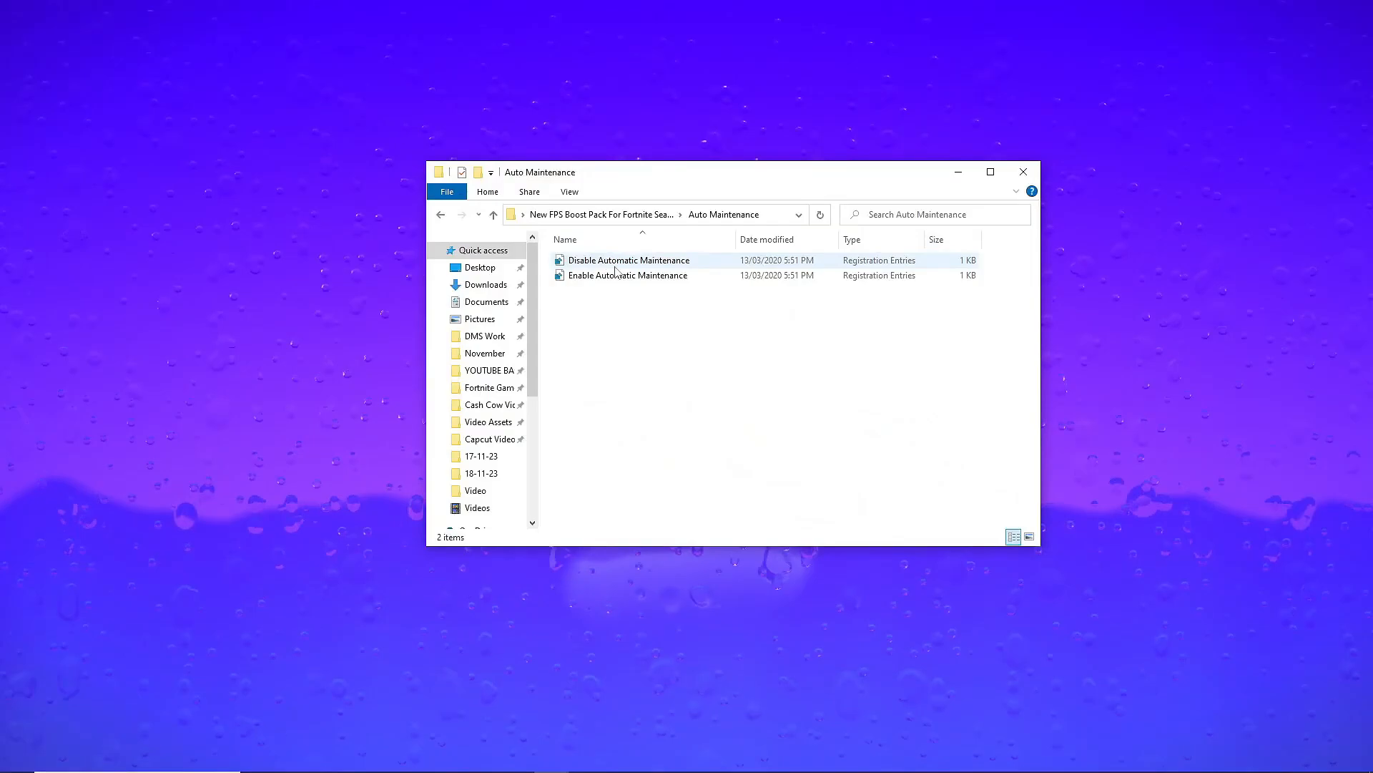
Step: Merge the Disable Automatic Maintenance, core isolation, Tweaked CSRSS.exe Priority and hibernation registry tweaks
double_click(628, 261)
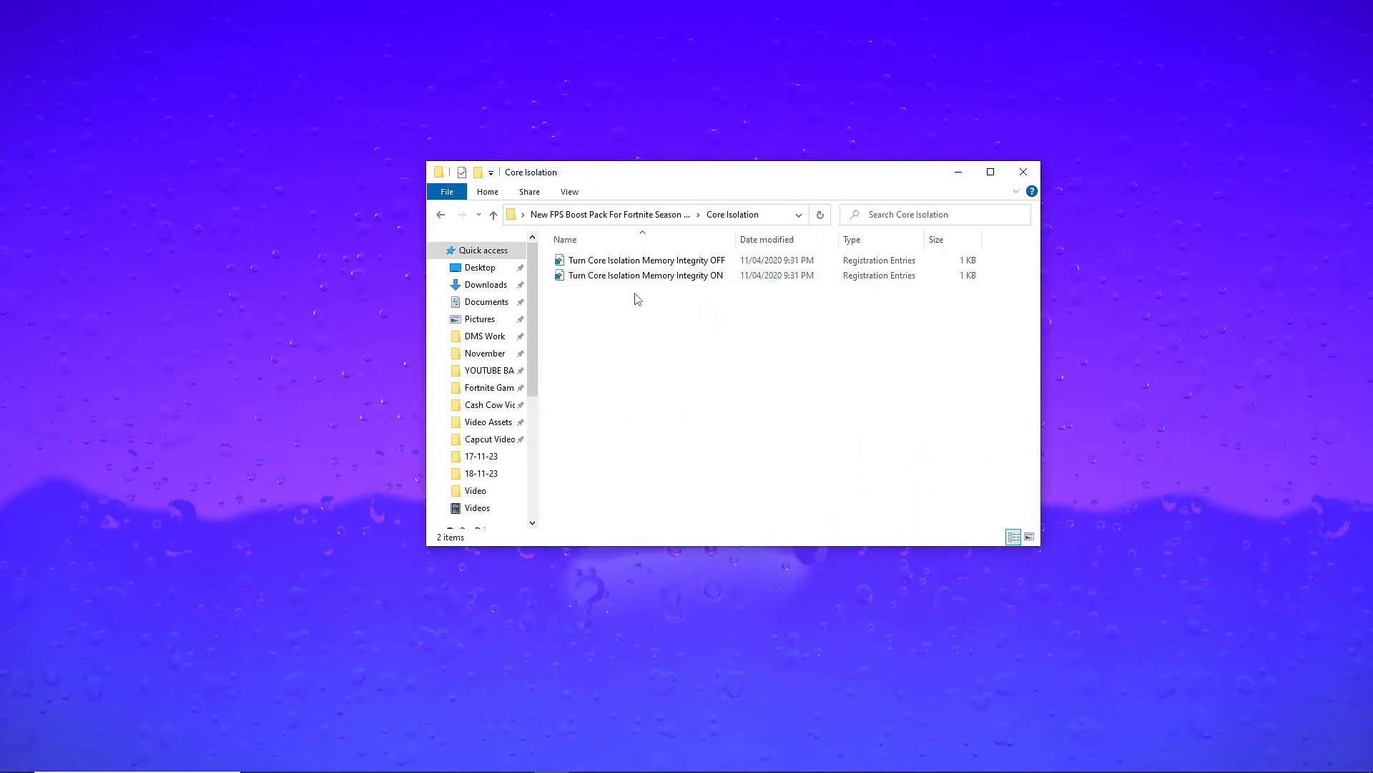
right_click(644, 275)
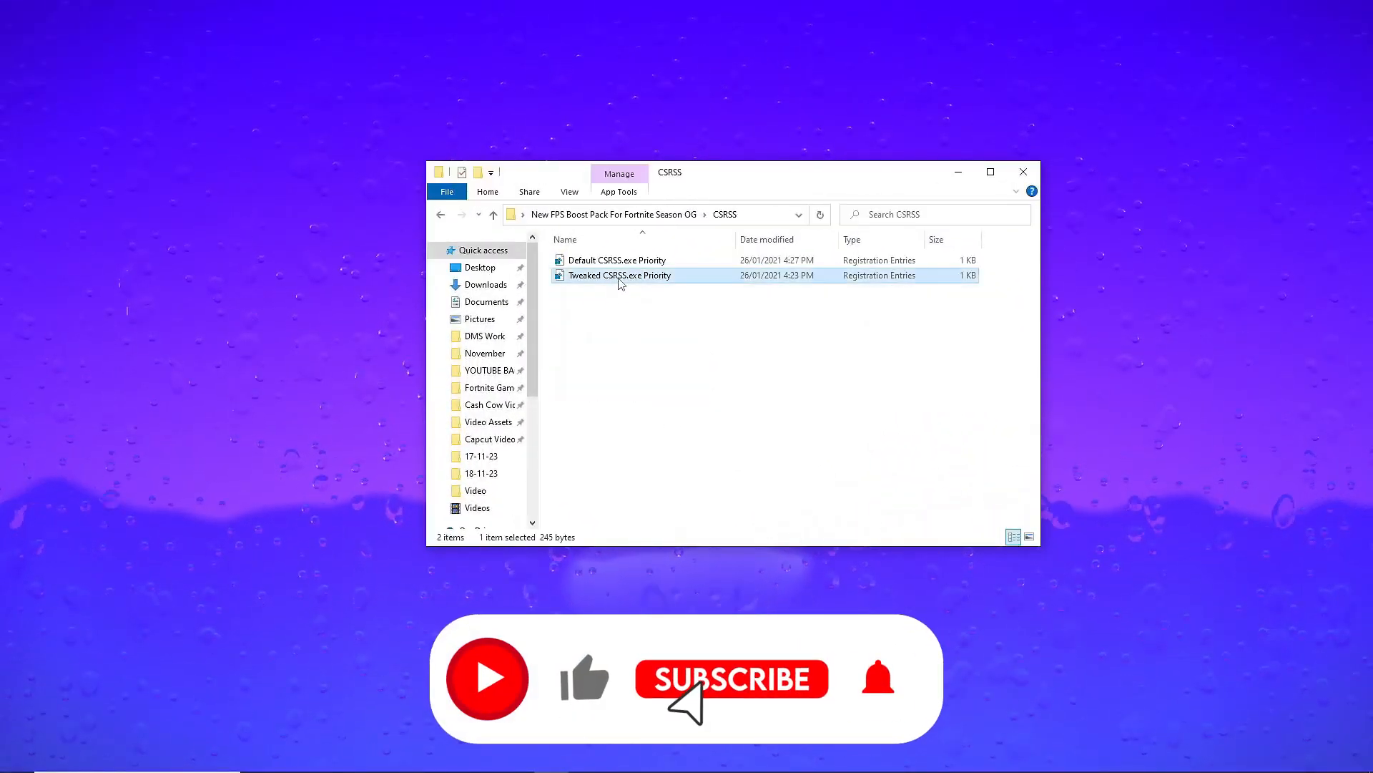
right_click(618, 274)
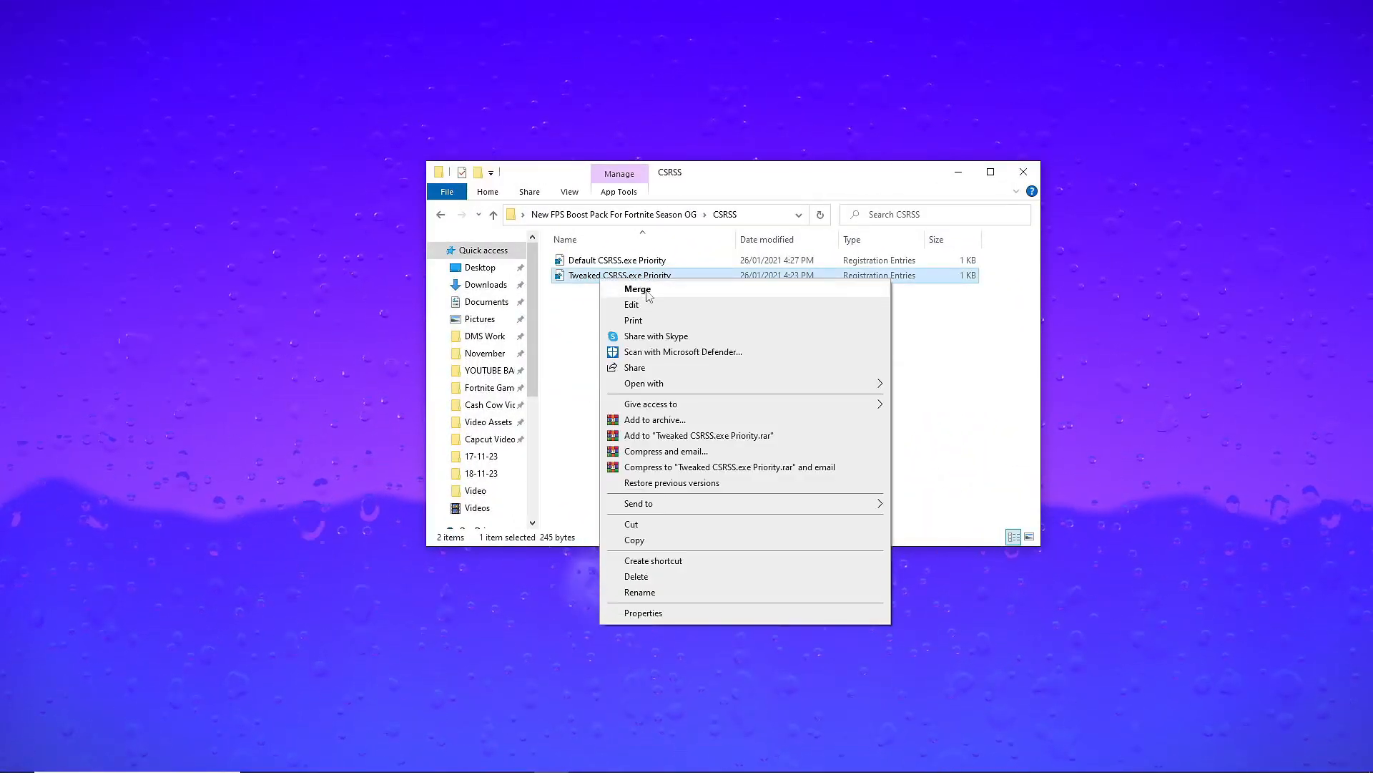
mouse_move(664, 297)
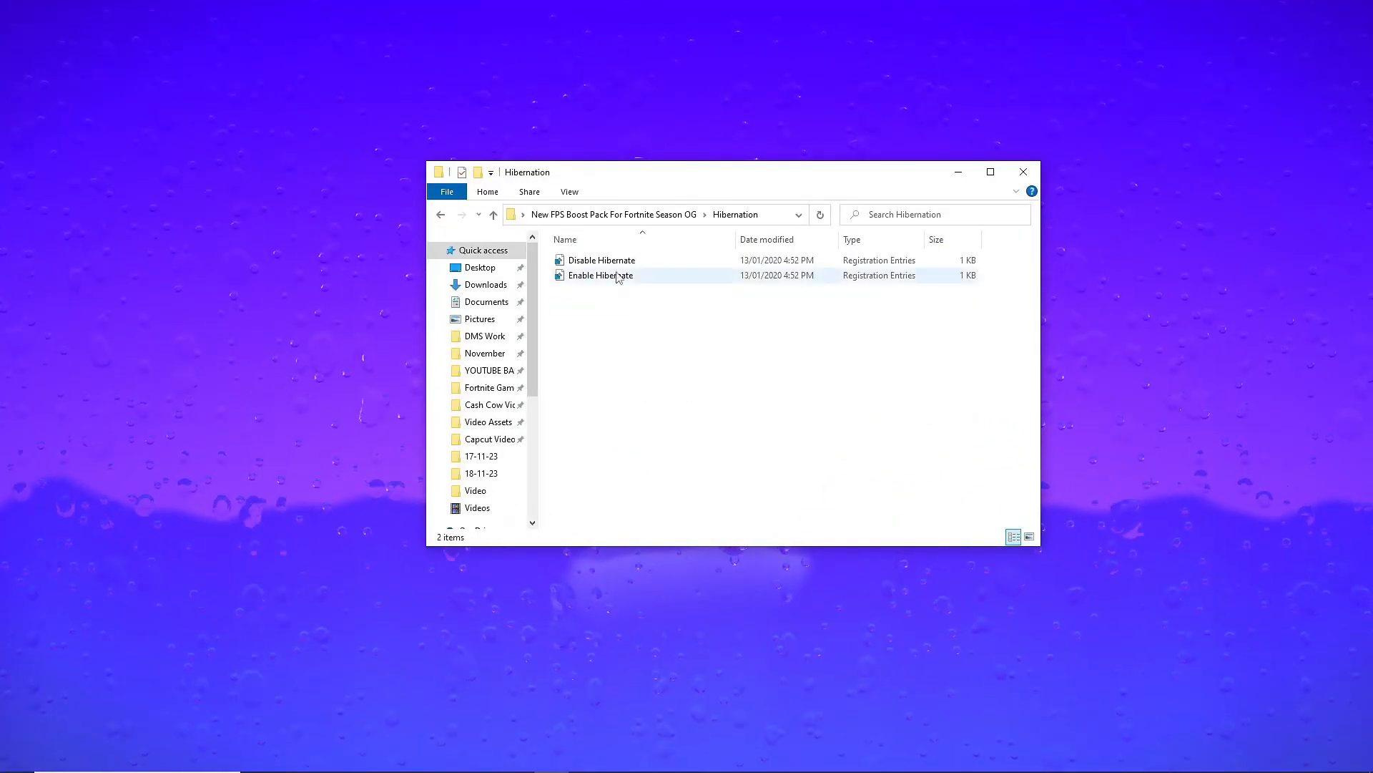
right_click(599, 260)
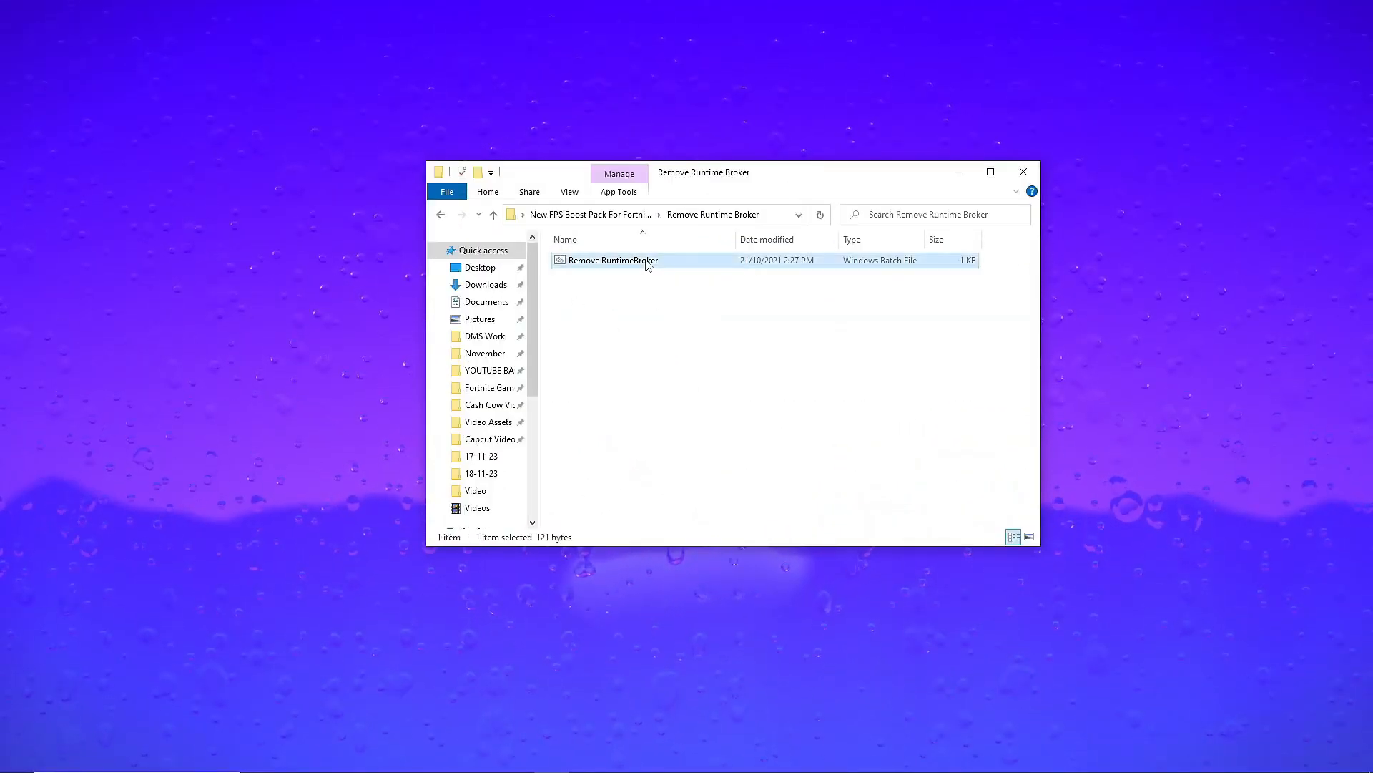
Step: Merge the Remove RuntimeBroker, Disable Screen Savers, Disable User Account Control and ads-disabling tweaks
right_click(611, 260)
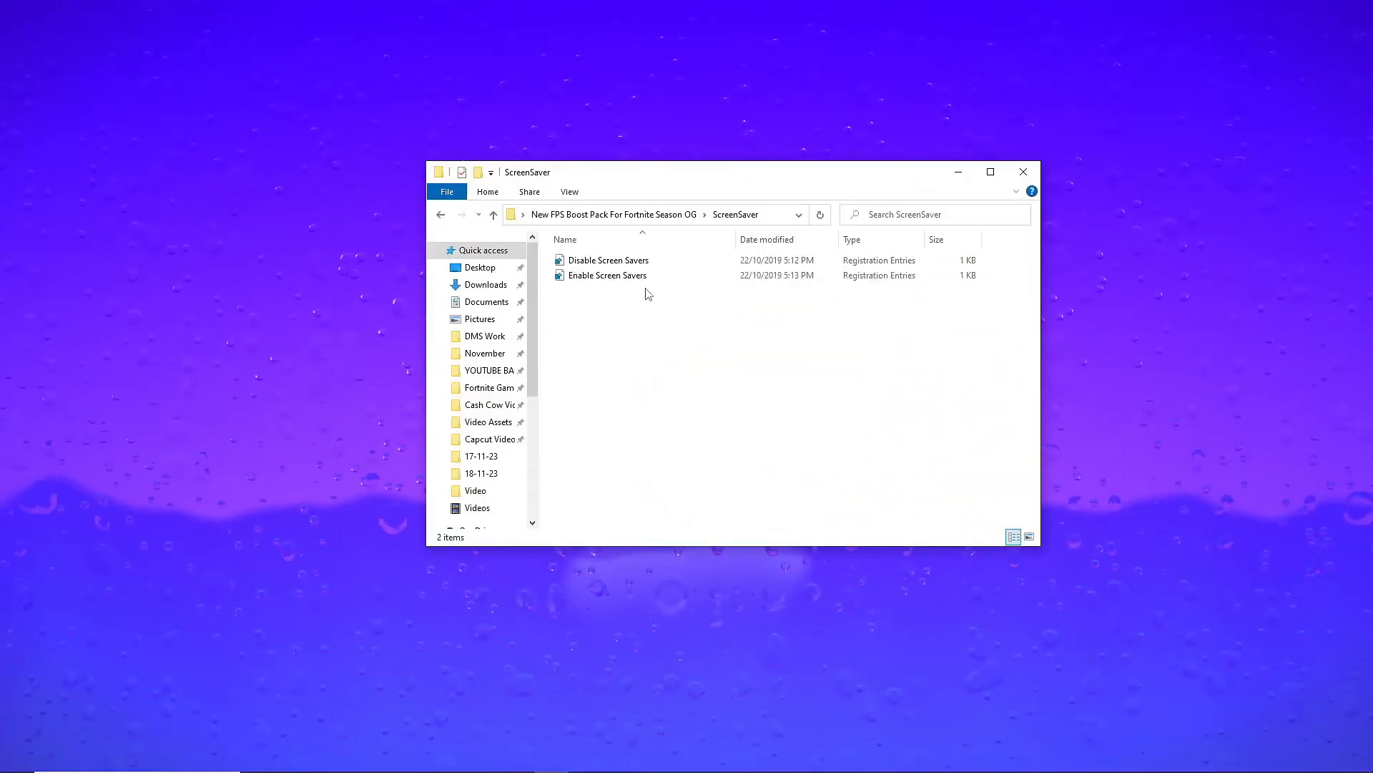
right_click(607, 259)
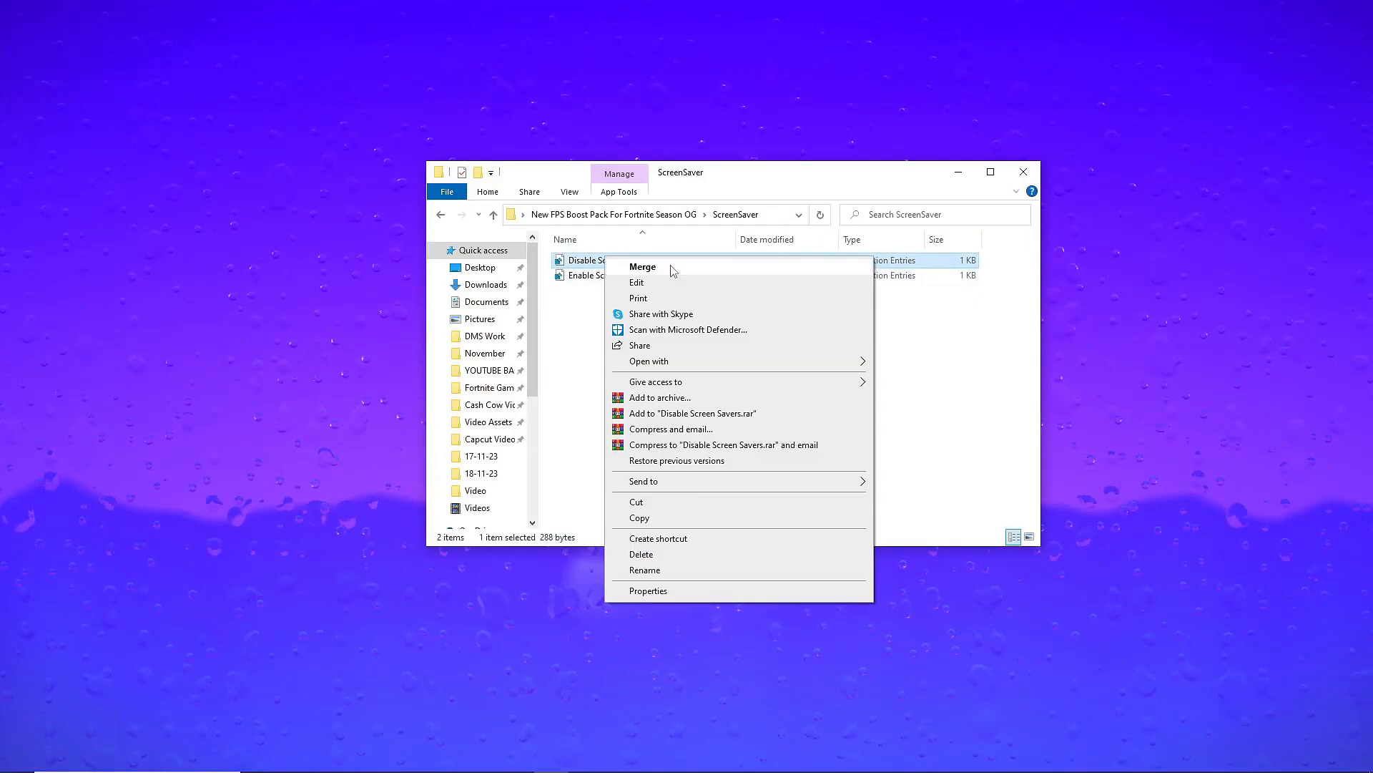
mouse_move(652, 274)
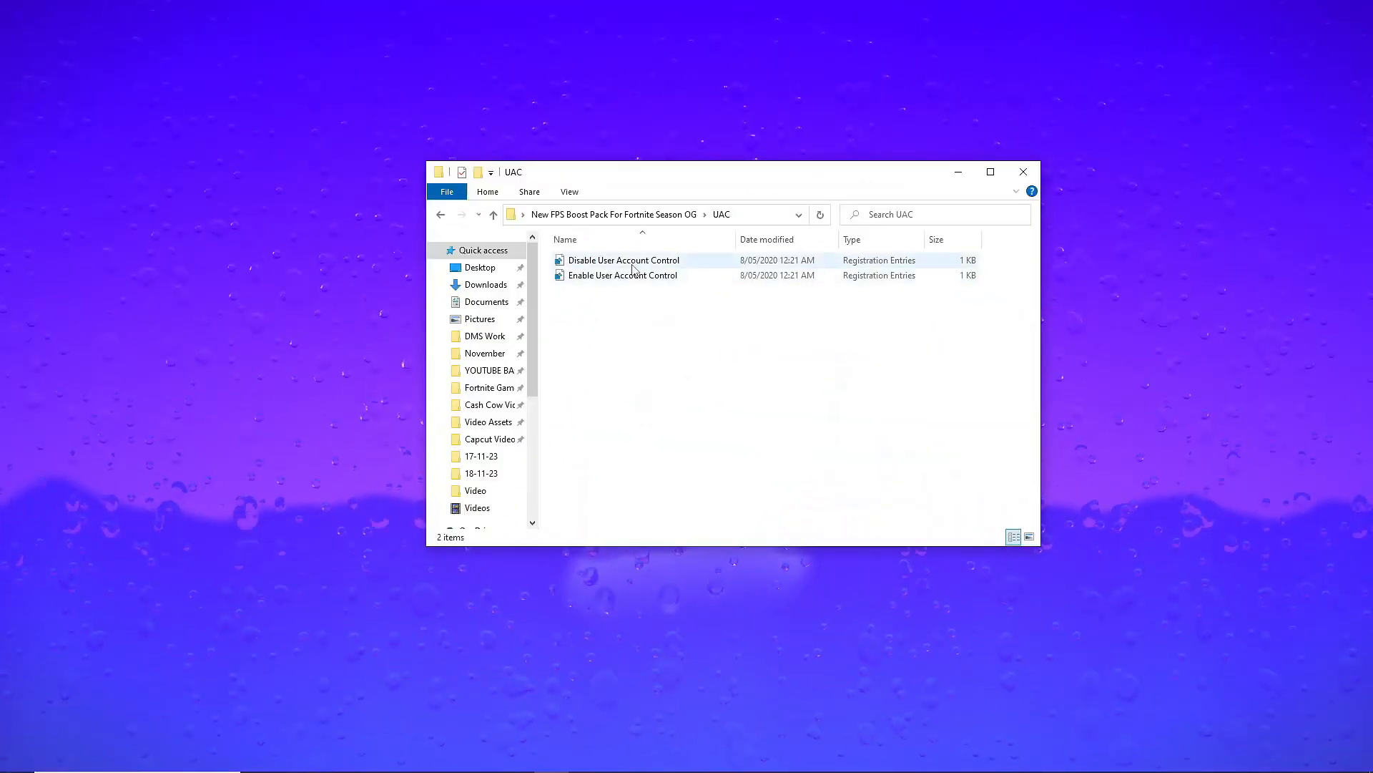
right_click(622, 261)
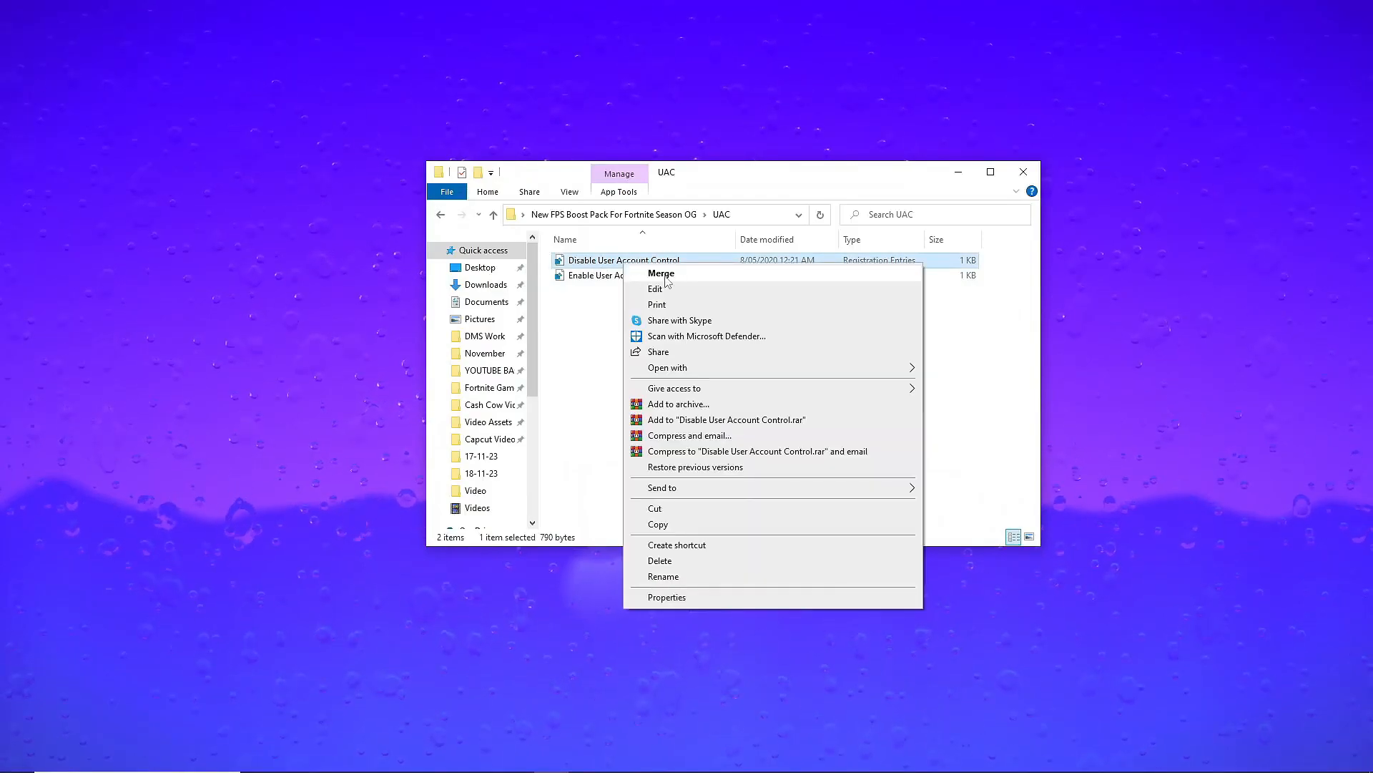
mouse_move(681, 280)
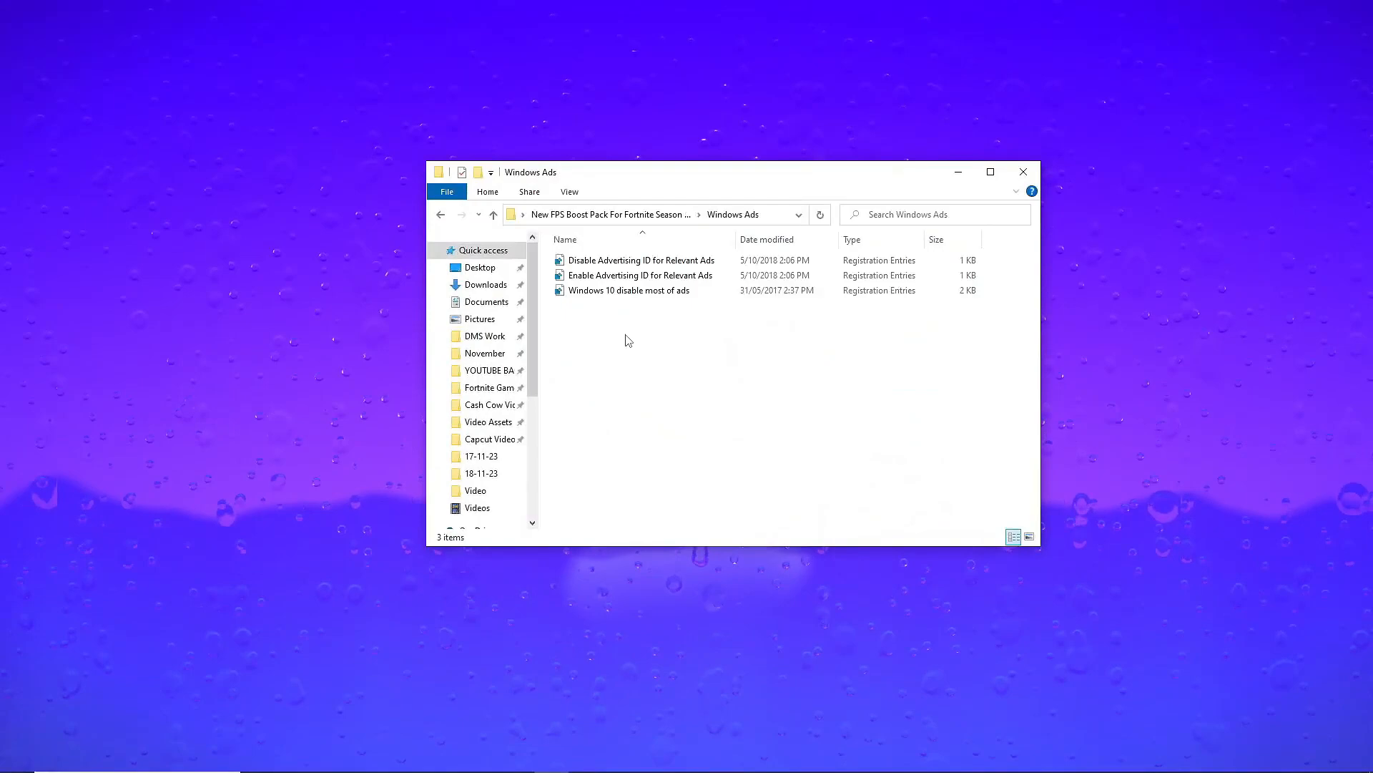
double_click(639, 260)
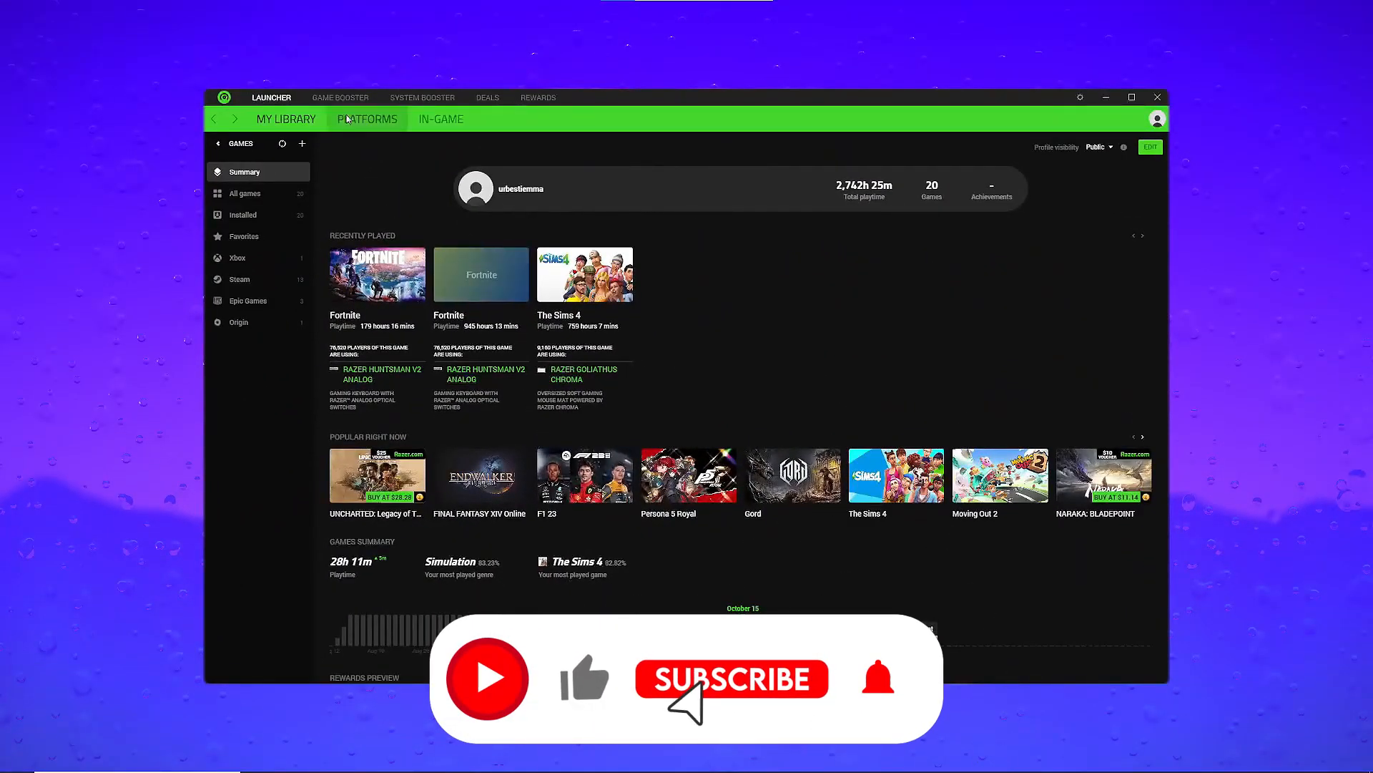
Step: In Game Booster > Booster Prime, tune Fortnite to full Performance and optimize it
left_click(341, 98)
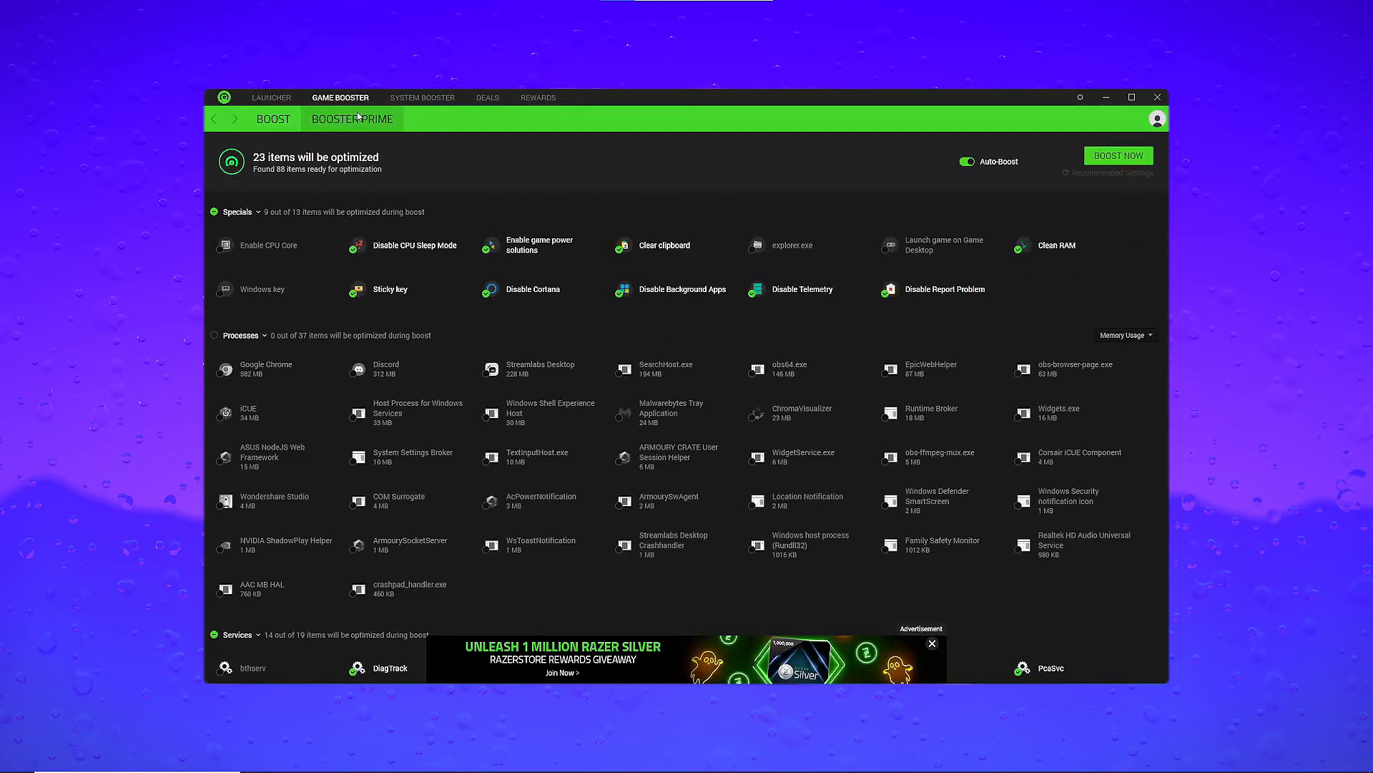
left_click(352, 119)
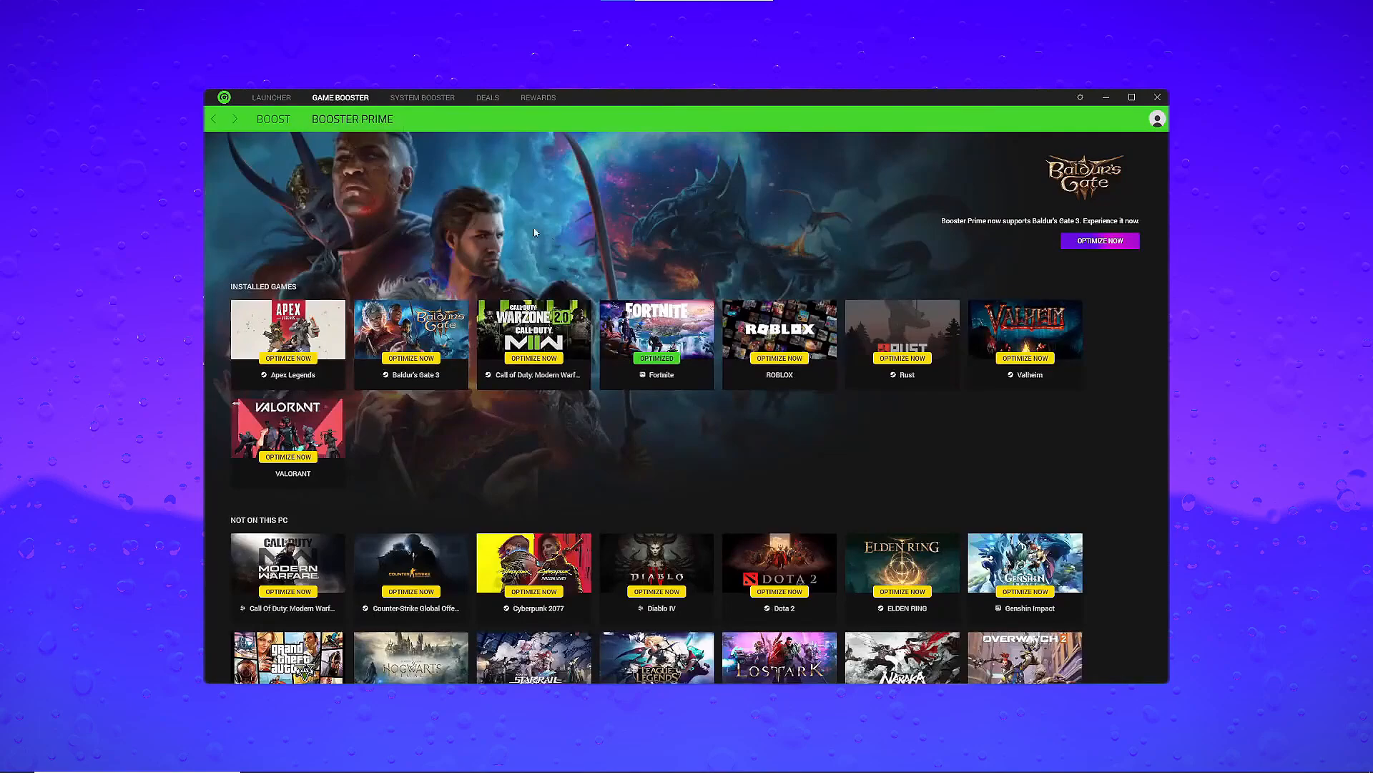
left_click(656, 337)
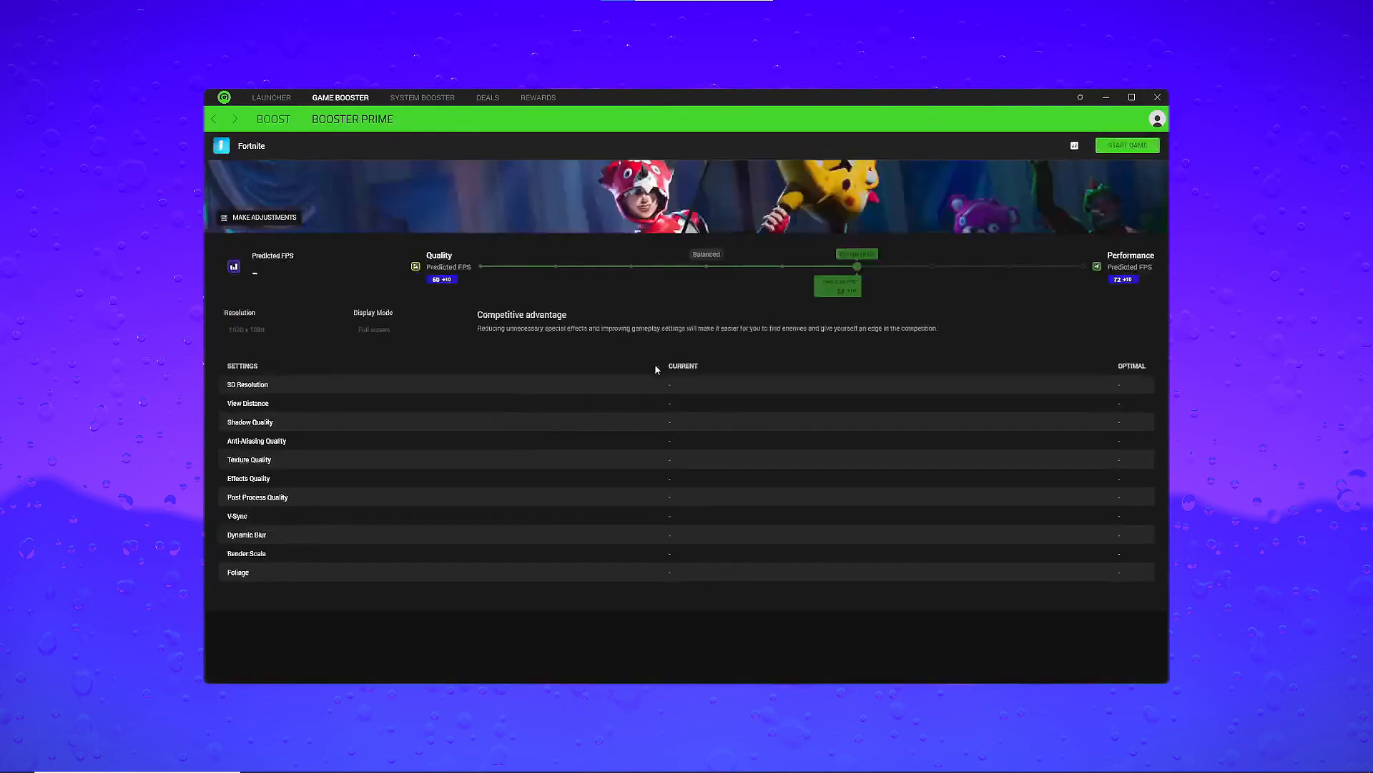
left_click(856, 266)
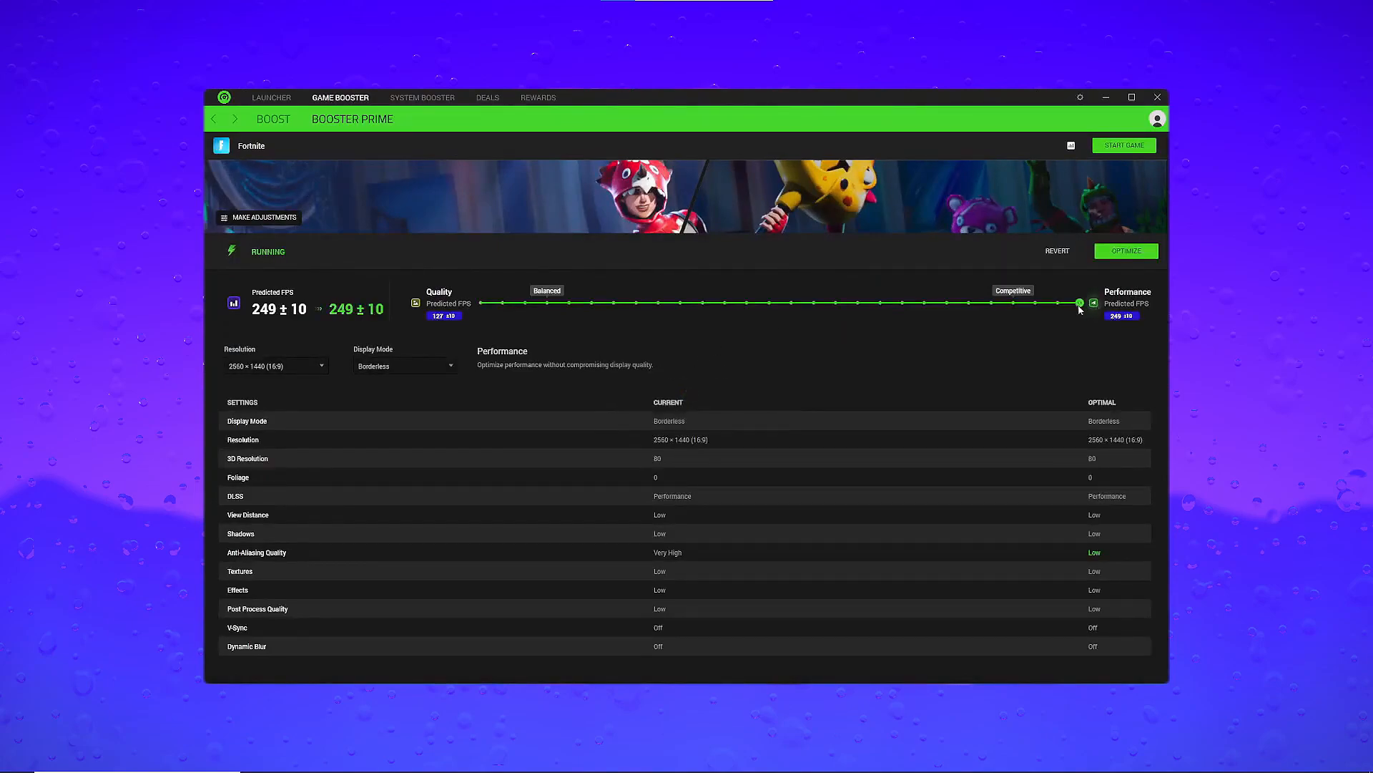
left_click(1126, 252)
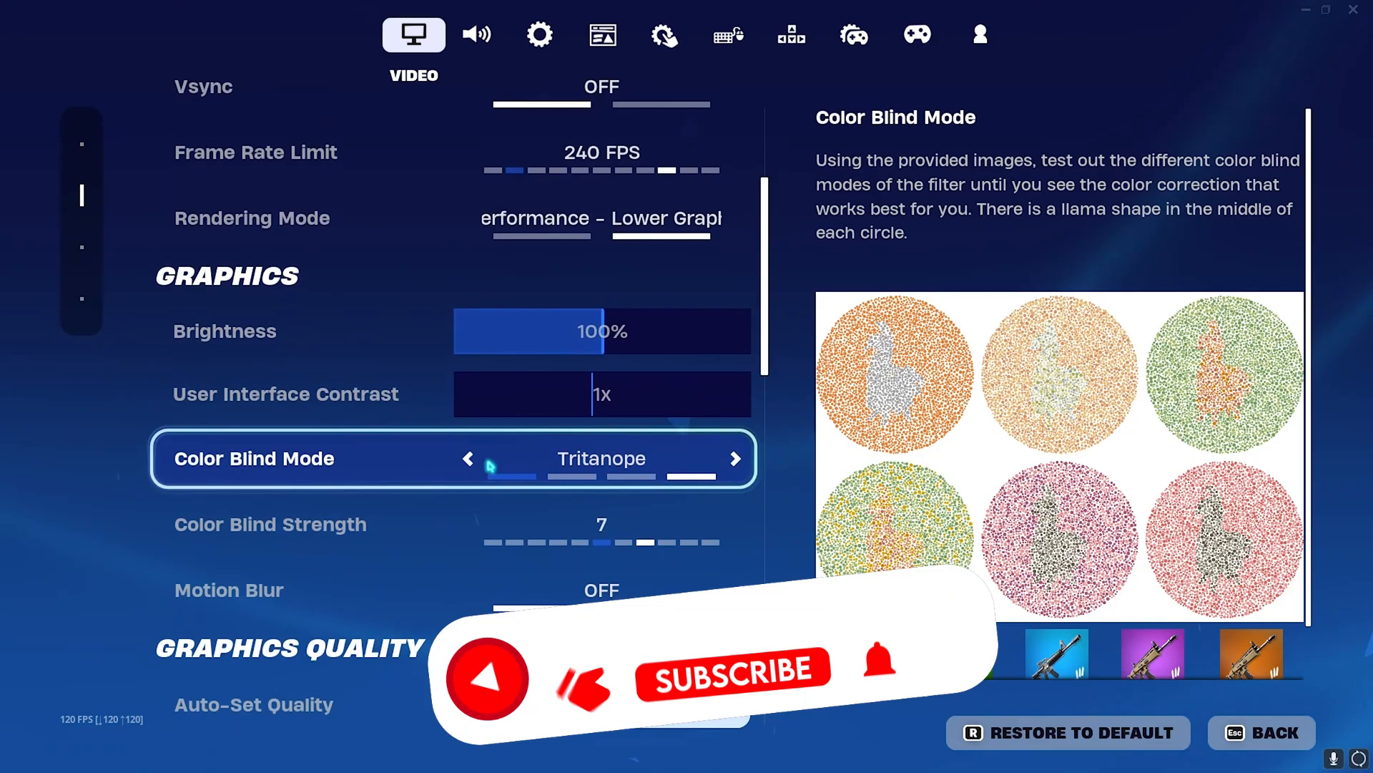
Step: Cycle view distance through Medium and Far, then settle it back on Near
scroll("down", 3)
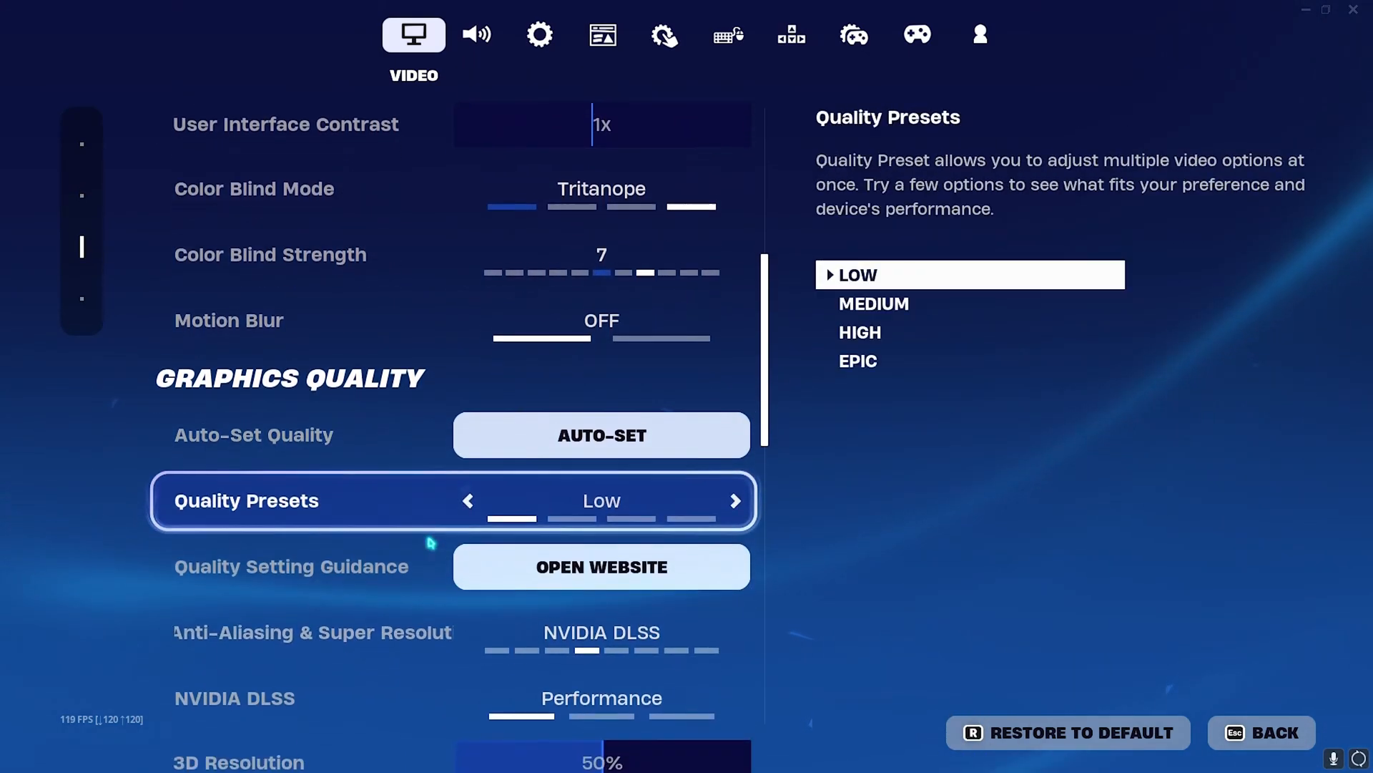
scroll("down", 3)
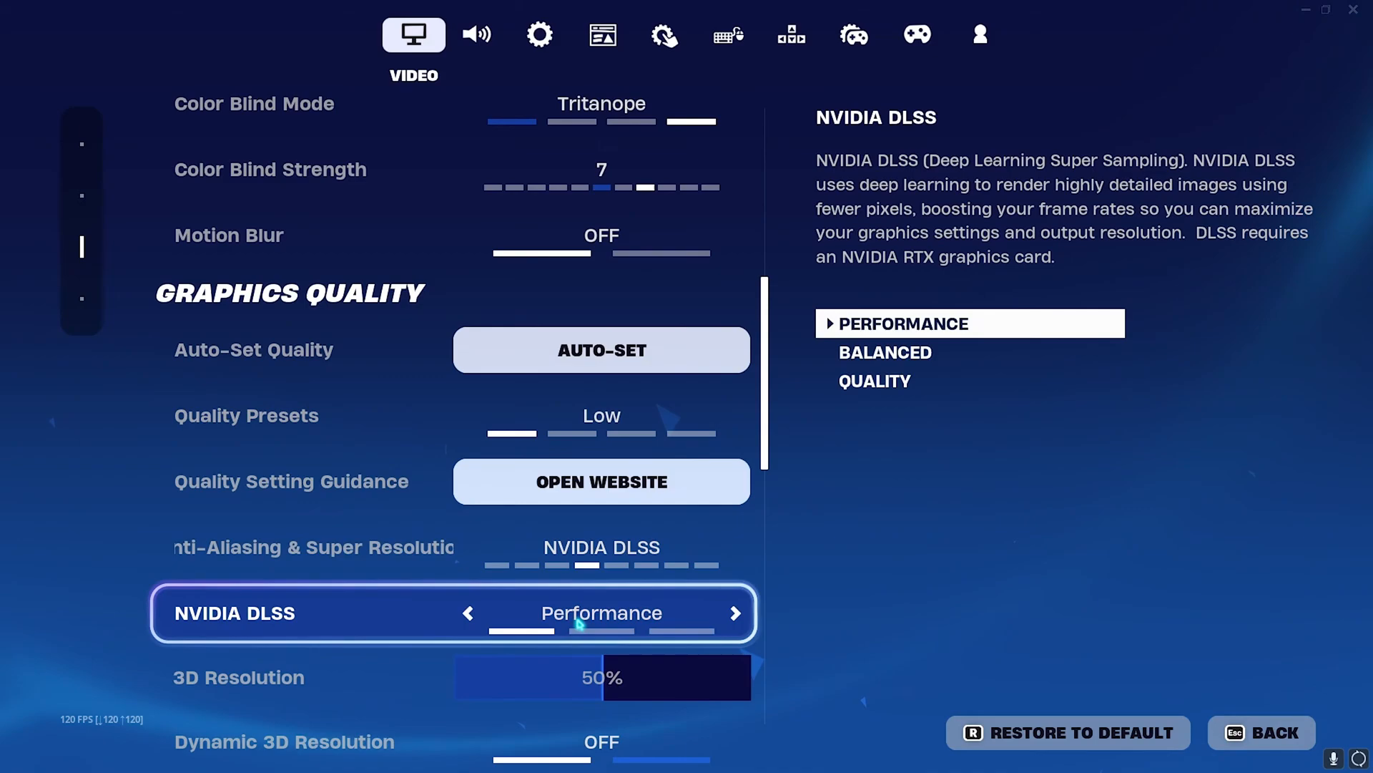
scroll("down", 3)
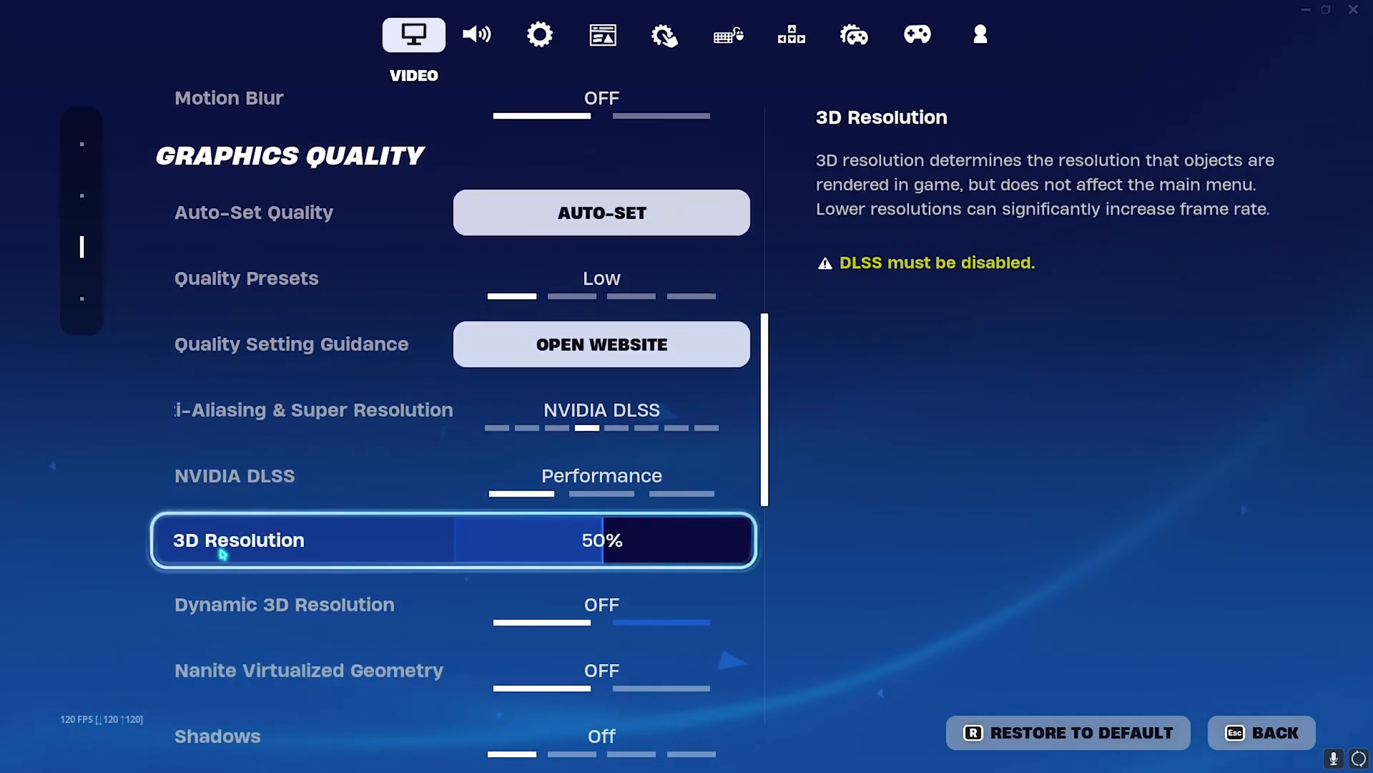
mouse_move(623, 561)
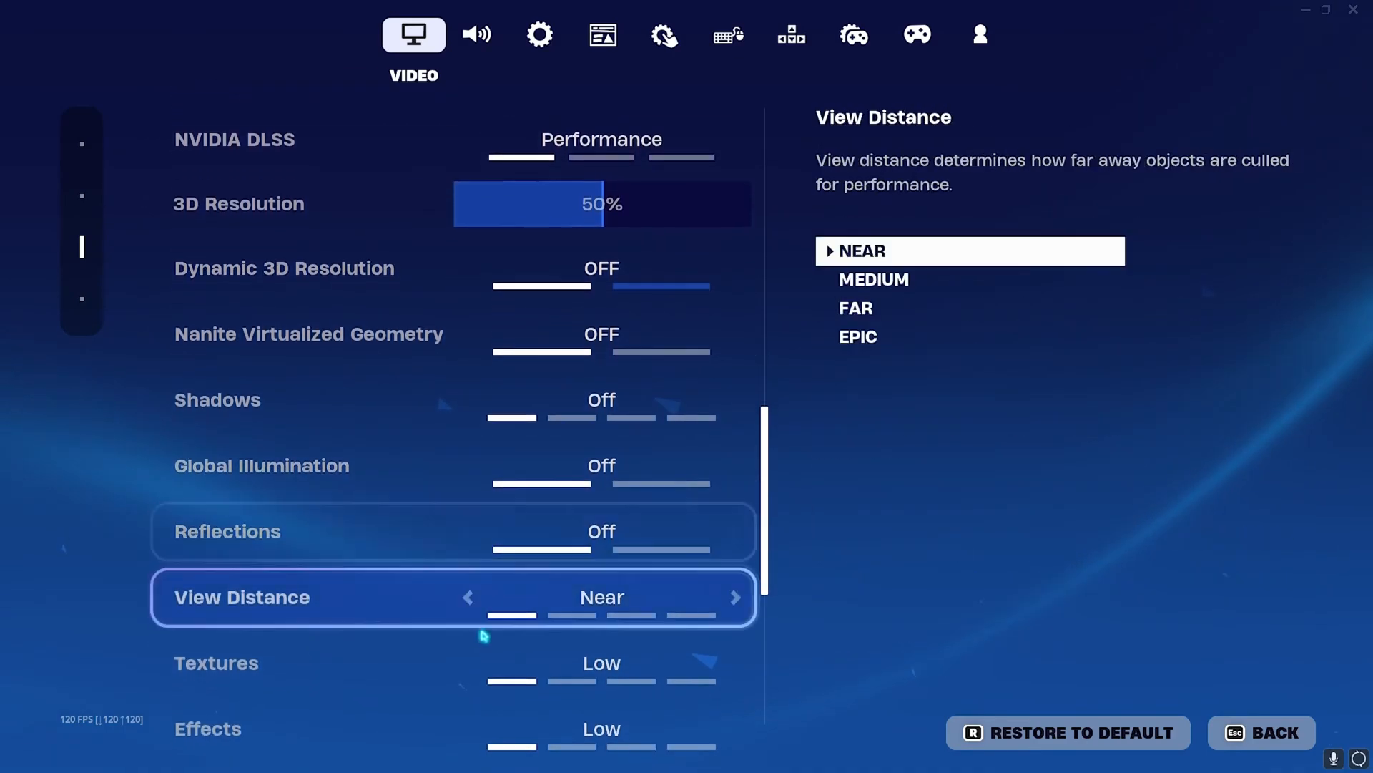
left_click(735, 598)
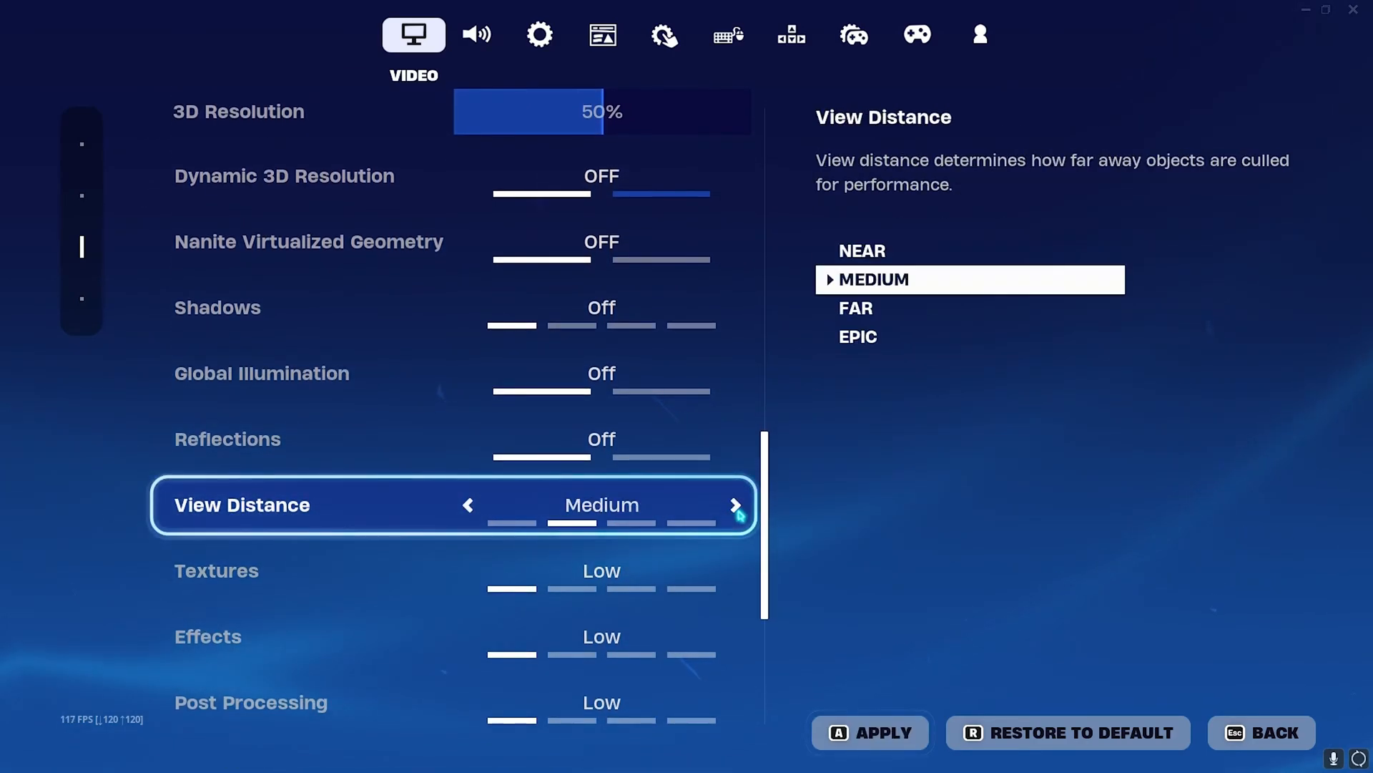
left_click(735, 505)
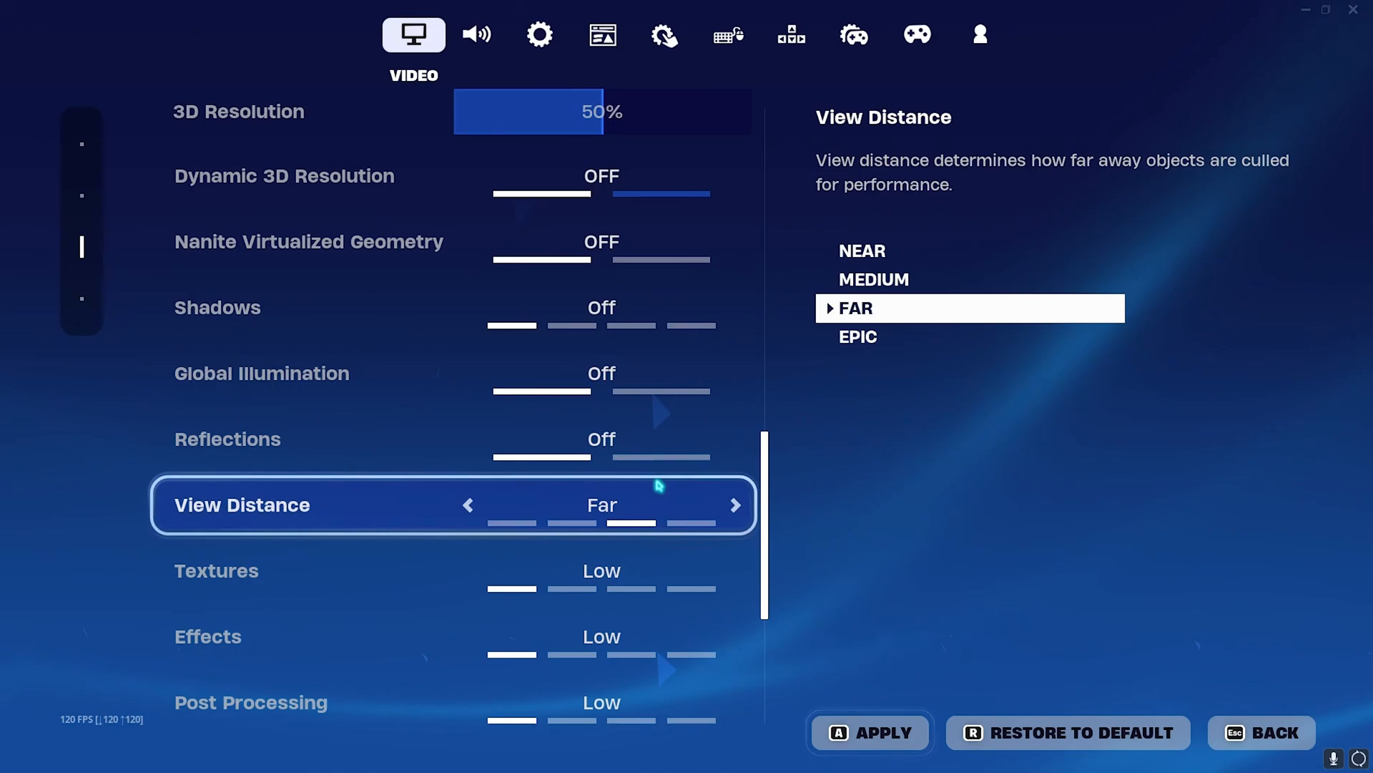
left_click(467, 505)
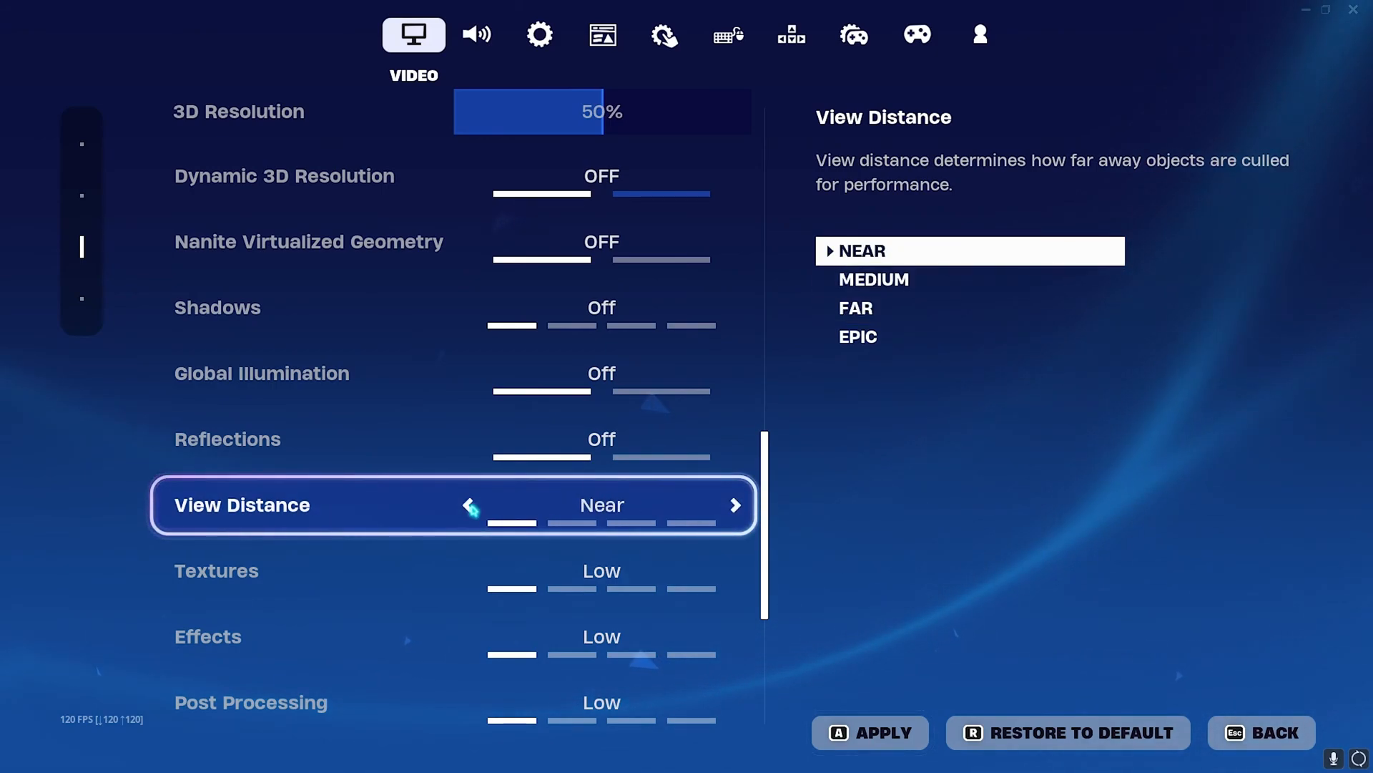